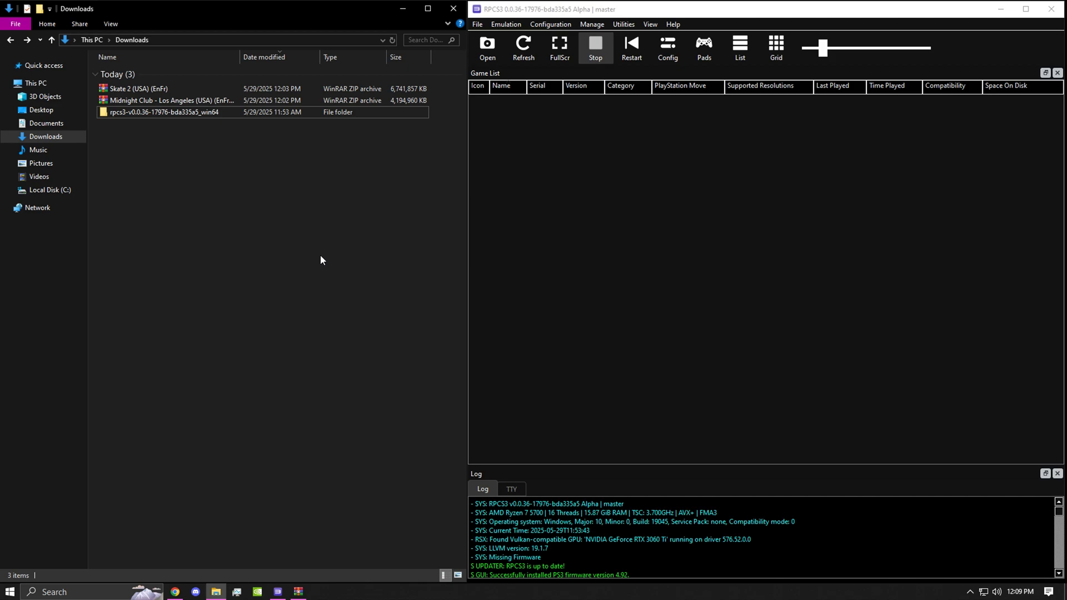
mouse_move(400, 157)
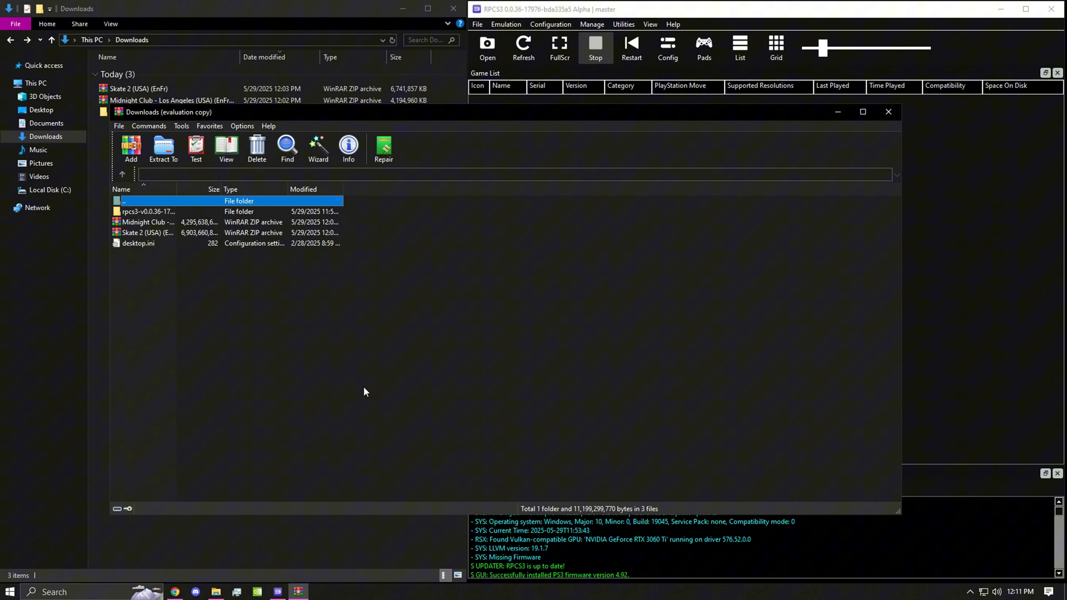
mouse_move(264, 133)
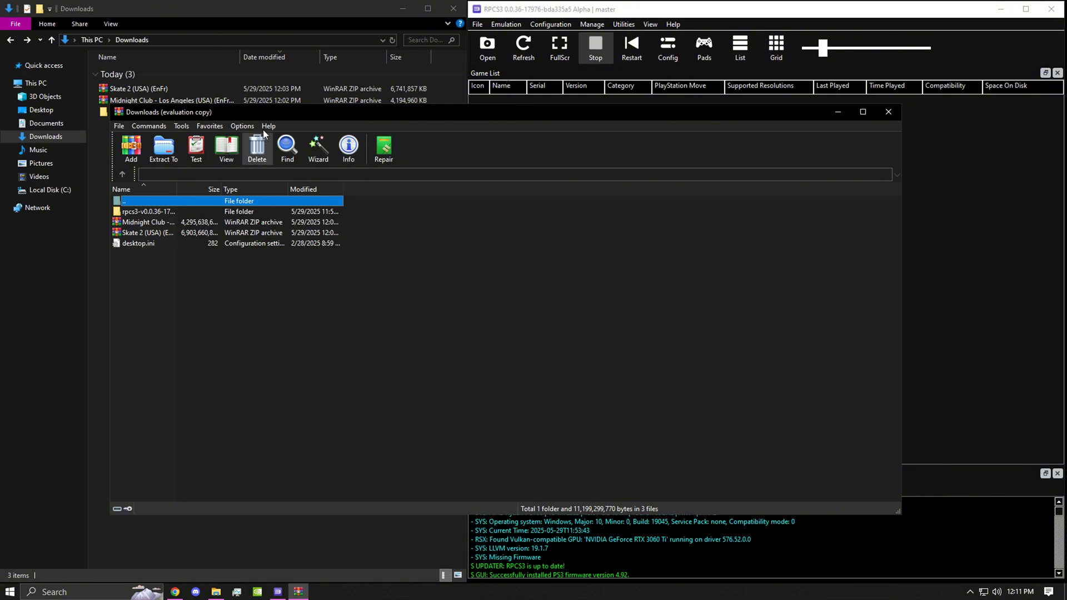
- Add ISO to WinRAR's file associations in Settings > Integration and save
click(242, 126)
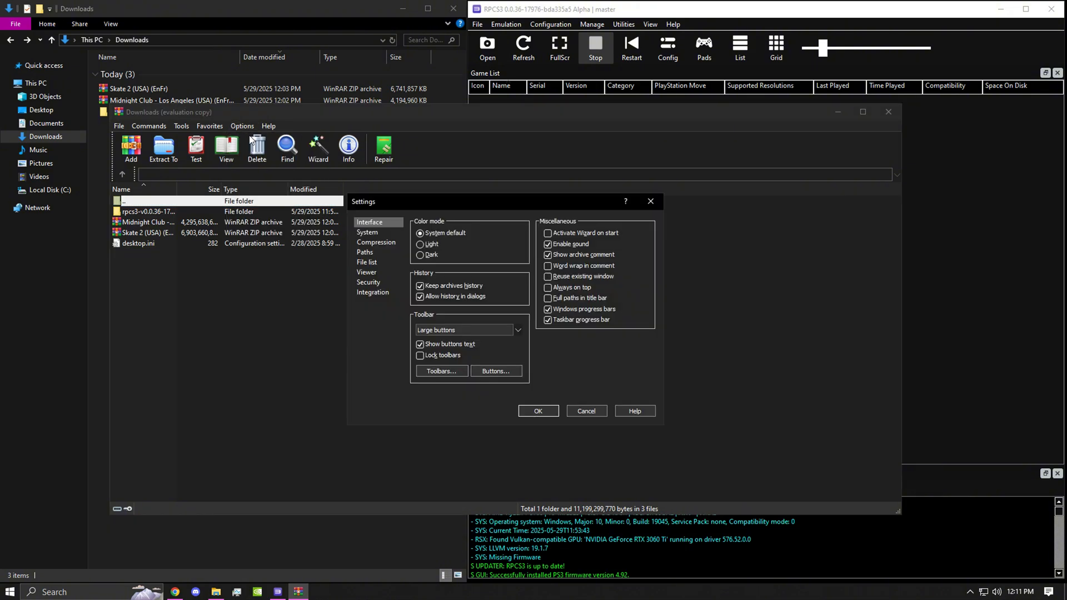
click(372, 292)
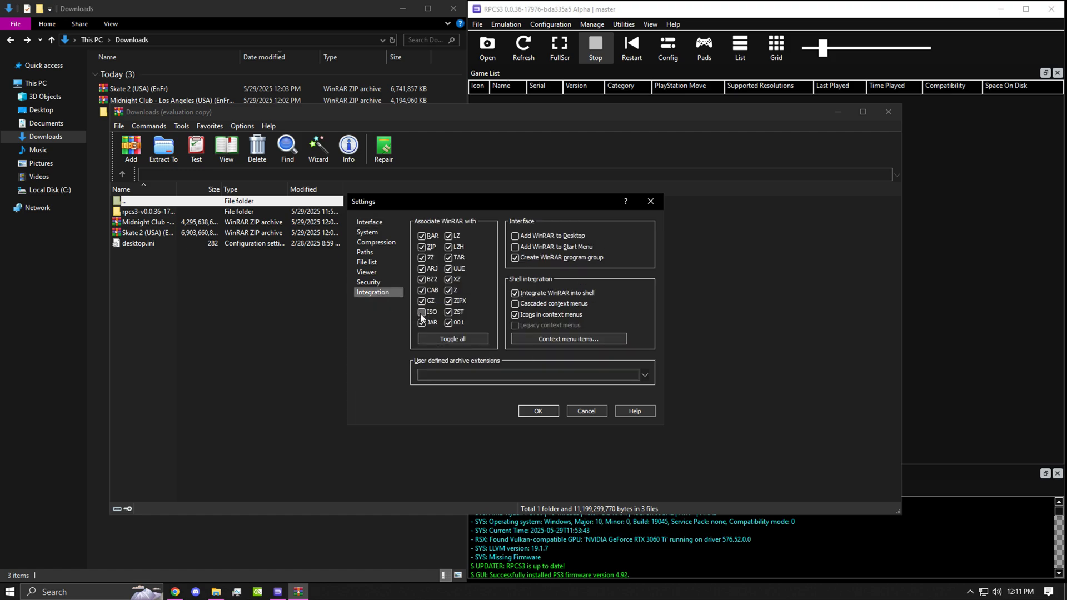
click(422, 312)
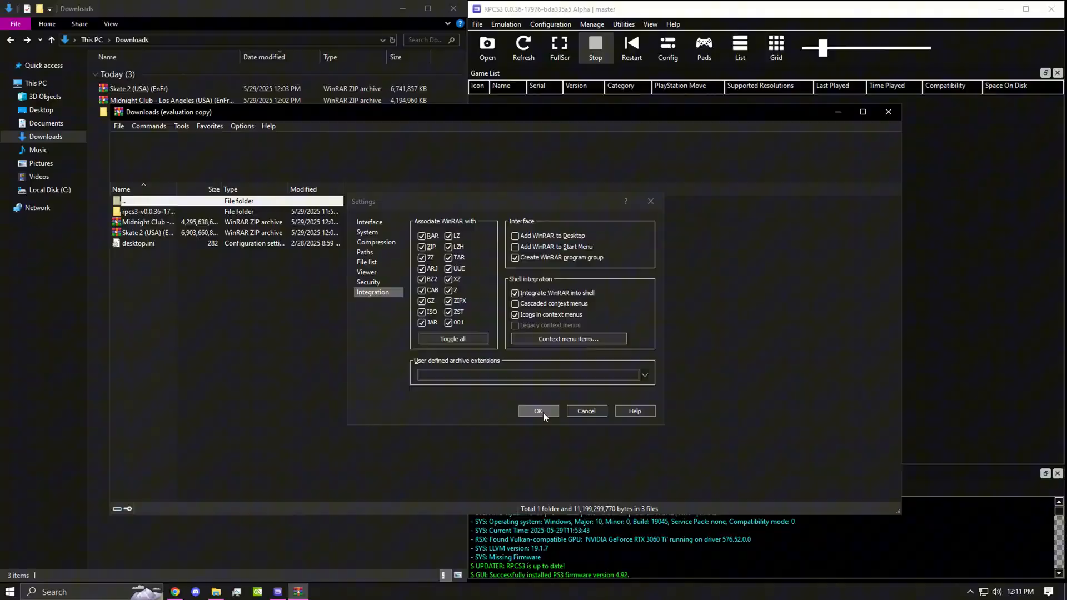
click(537, 410)
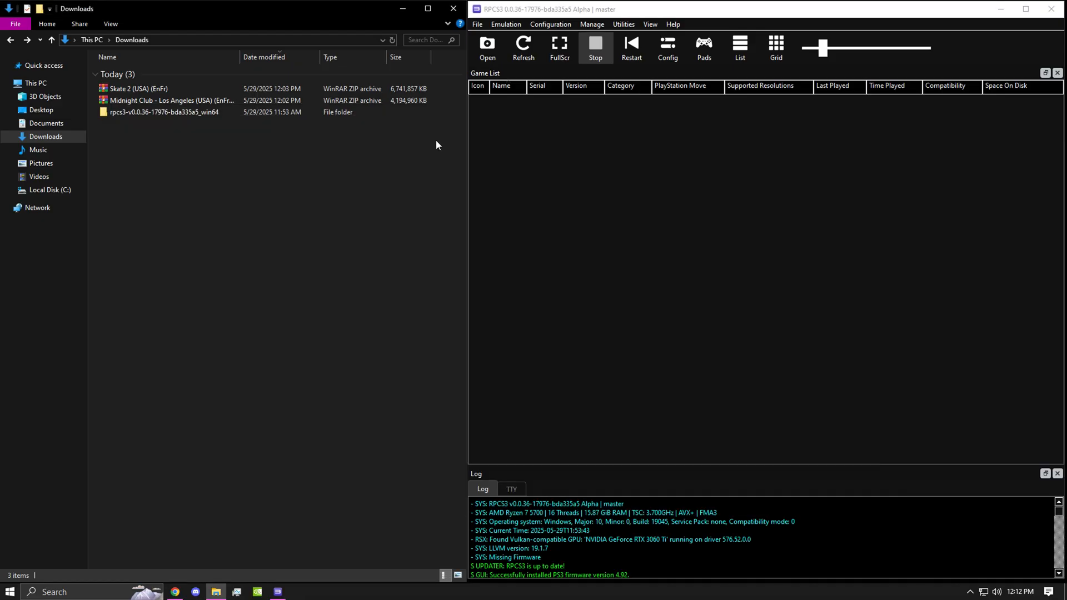
- Extract the Skate 2 zip into a 'Skate 2 (USA) (EnFr)' folder and open it
click(136, 88)
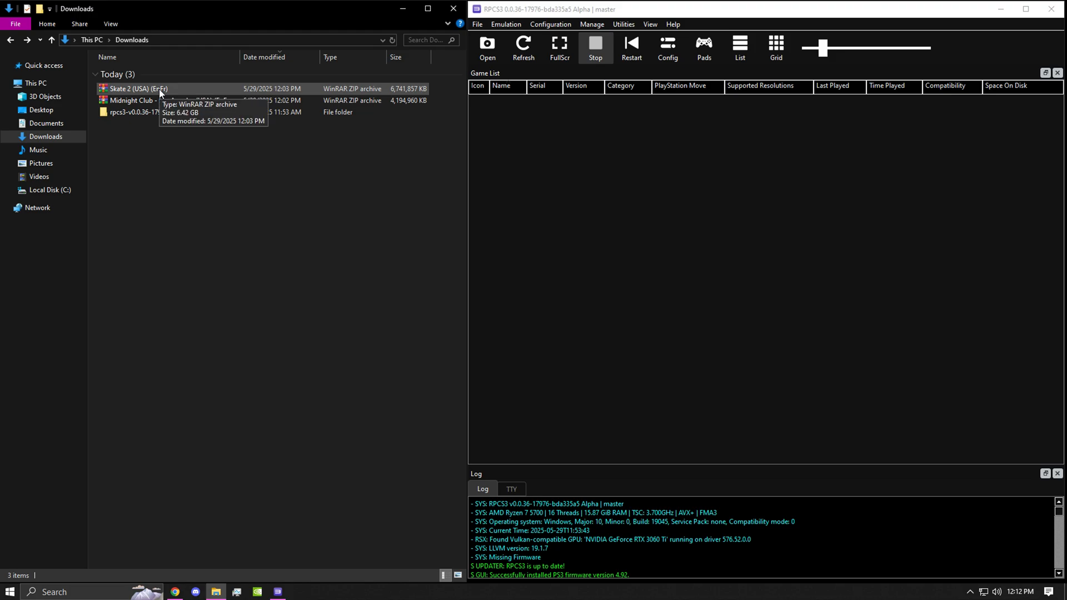
right_click(136, 88)
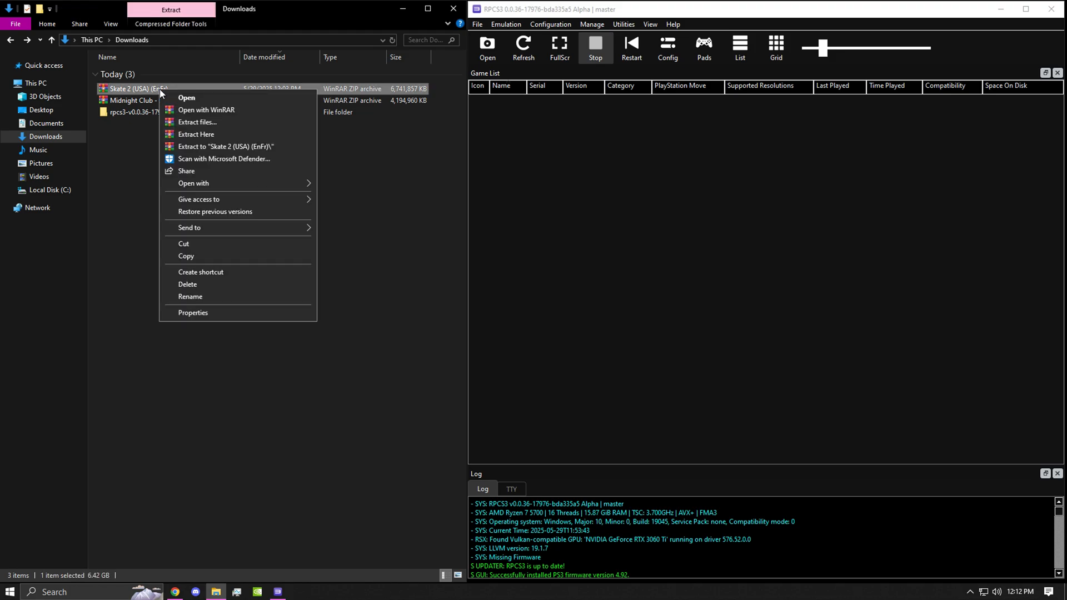
click(197, 122)
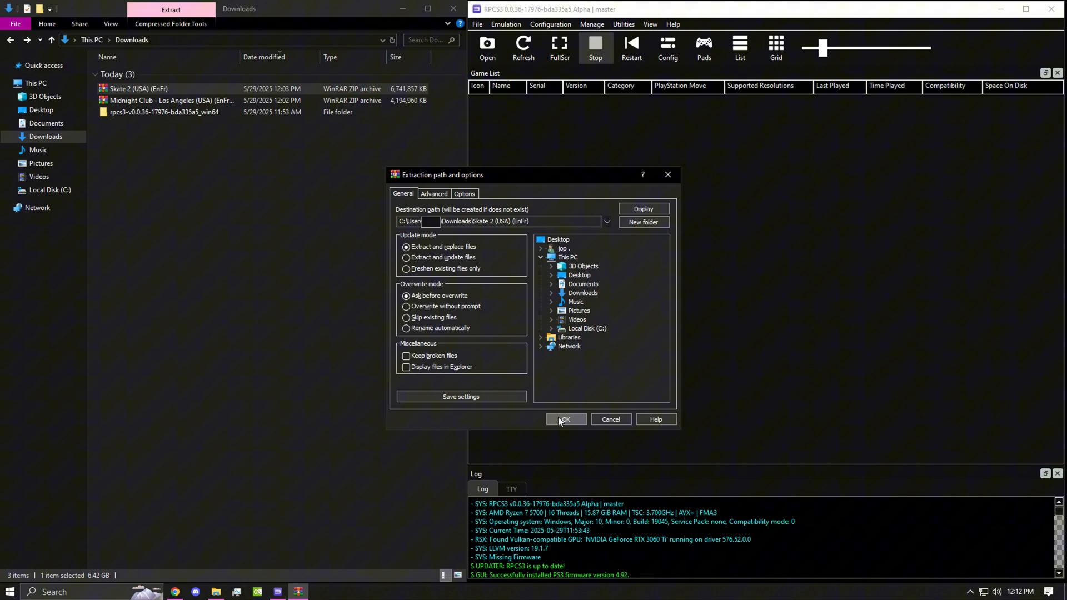
click(564, 419)
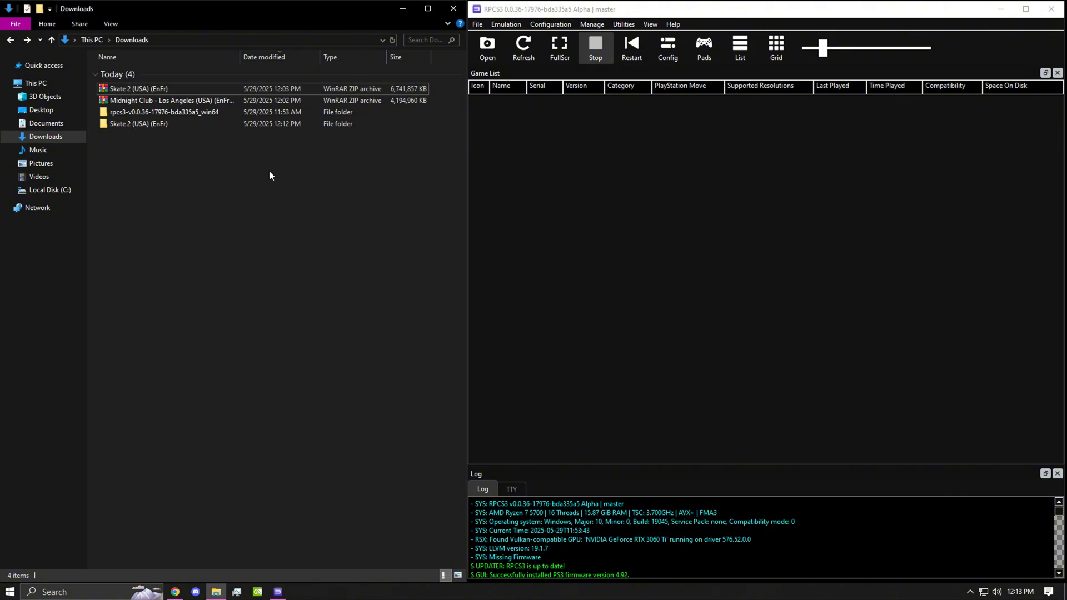
double_click(139, 124)
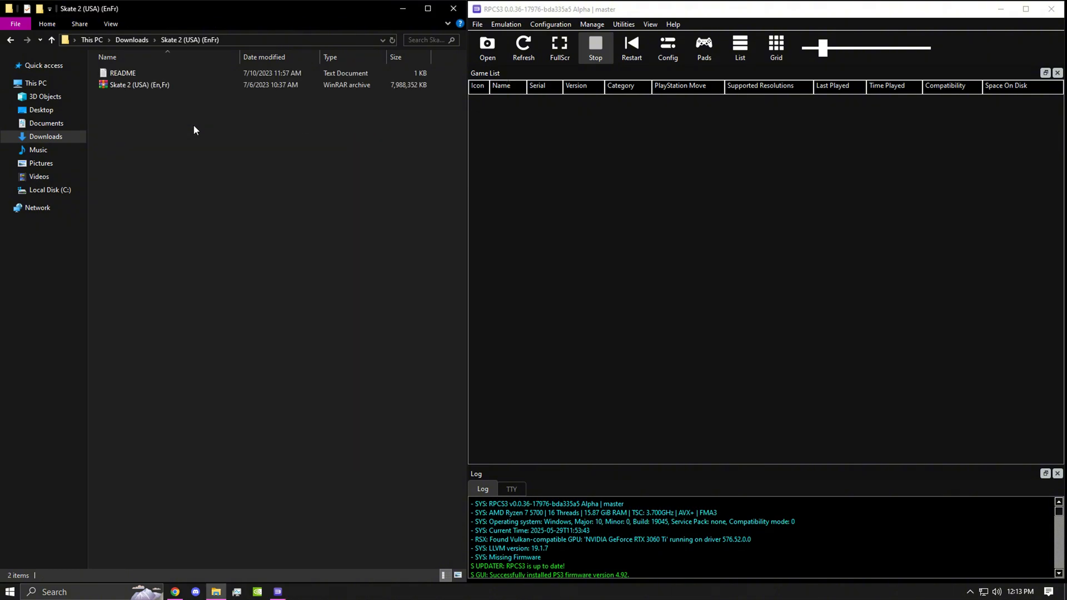
mouse_move(136, 84)
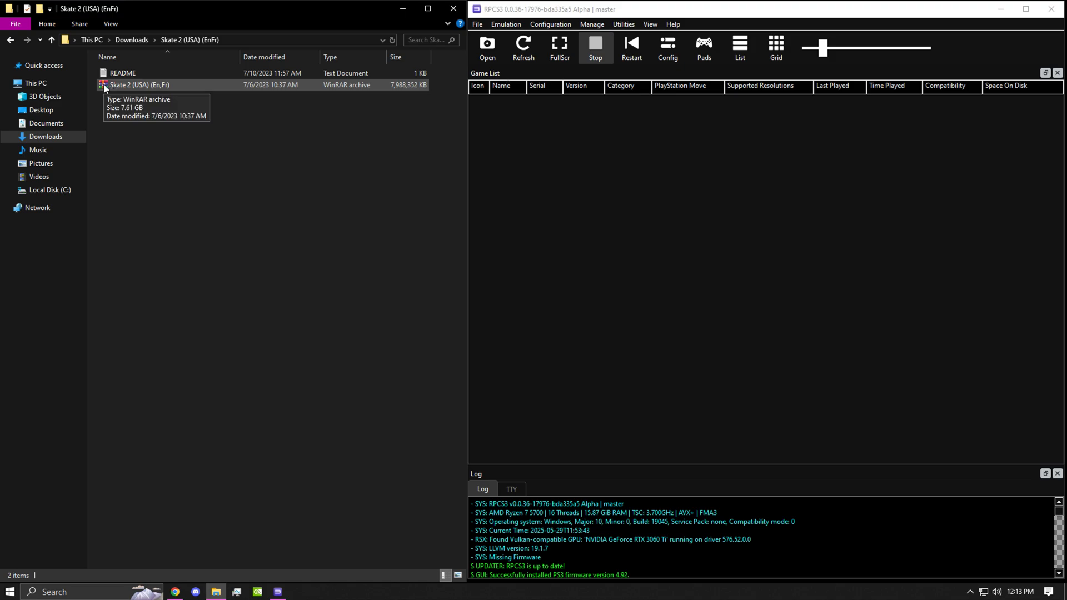
- Extract the inner Skate 2 archive and open the folder containing PS3_GAME, PS3_UPDATE and PS3_DISC.SFB
right_click(140, 84)
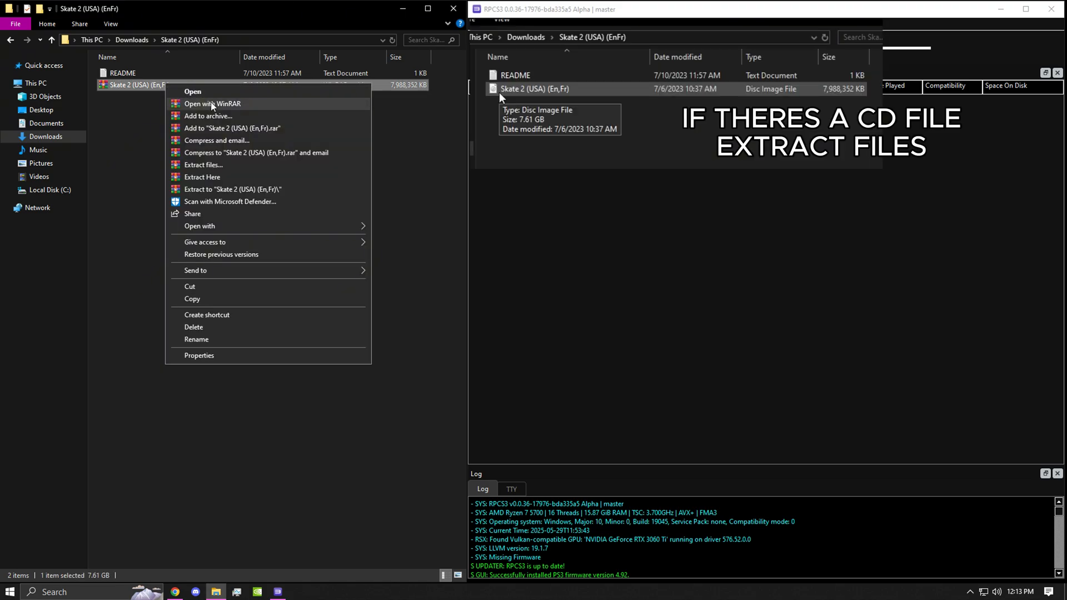
click(201, 176)
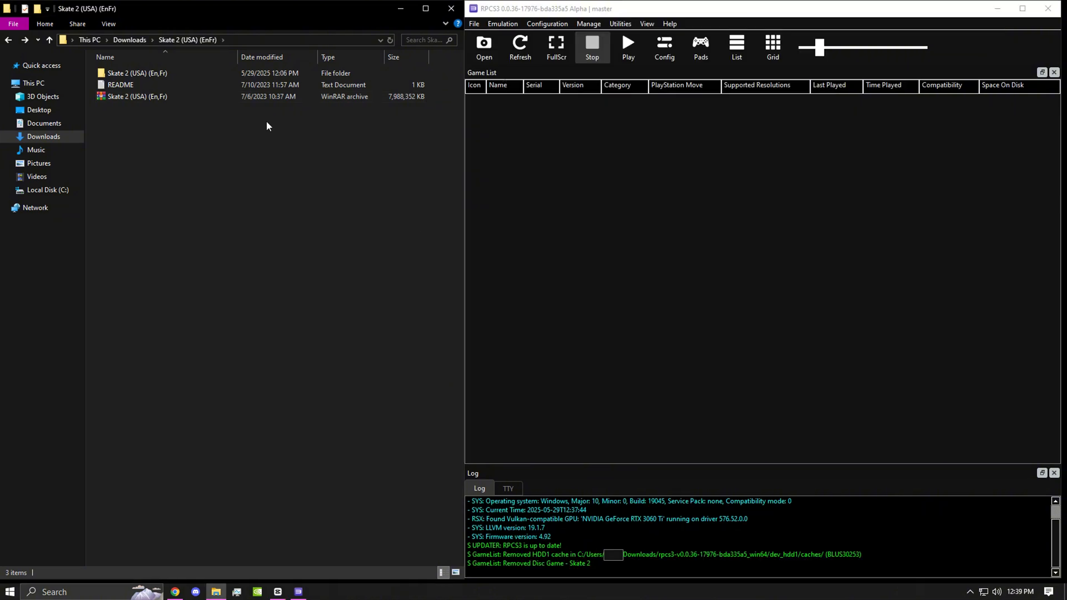
double_click(136, 73)
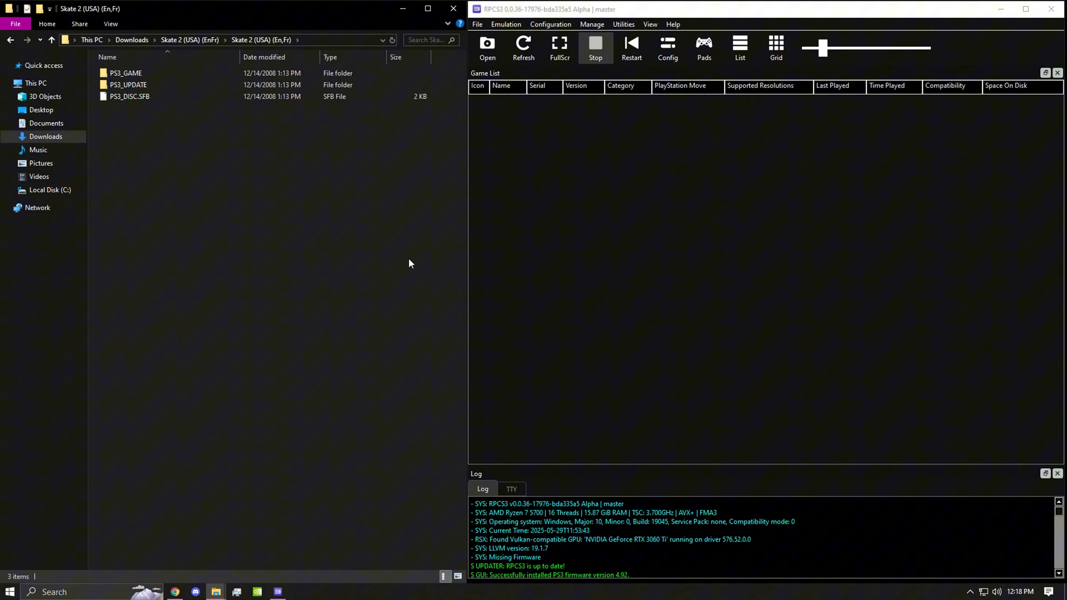
mouse_move(405, 260)
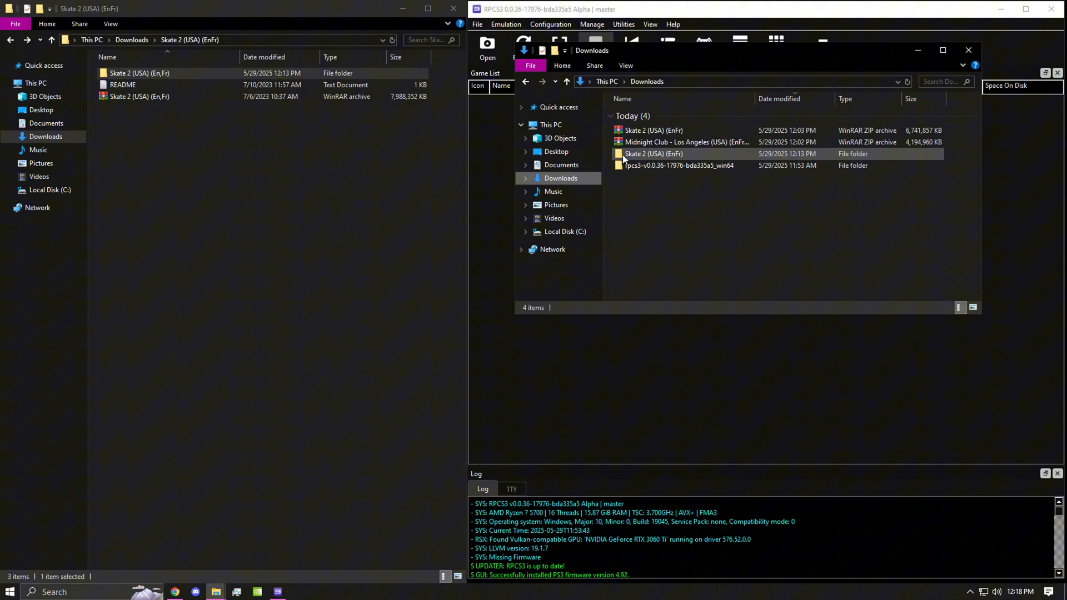
- Open the RPCS3 folder in the second window, then refresh RPCS3's game list to show Skate 2
double_click(678, 166)
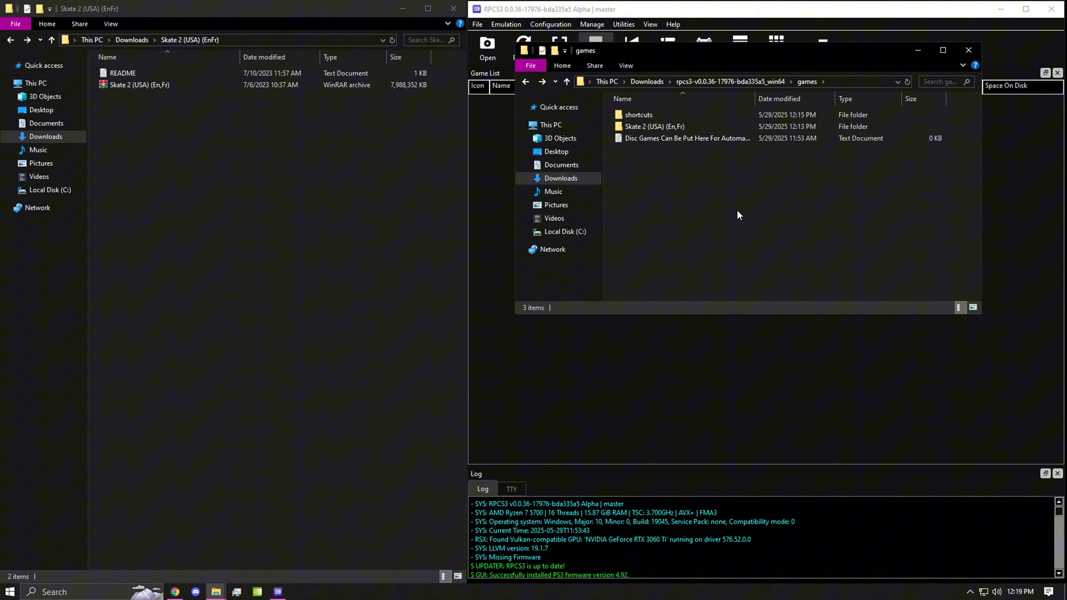
mouse_move(712, 55)
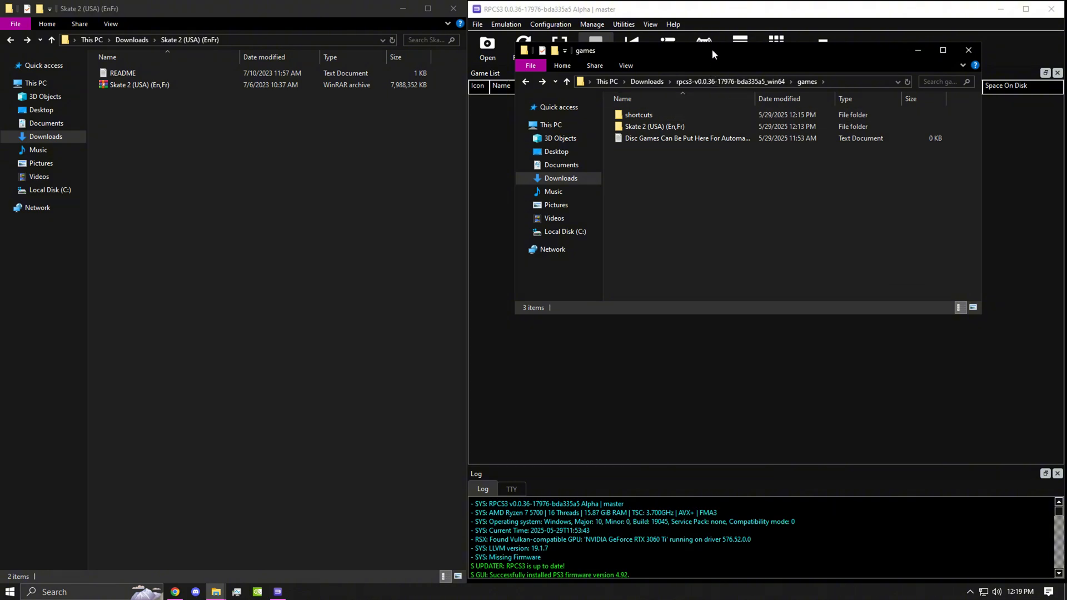
click(522, 48)
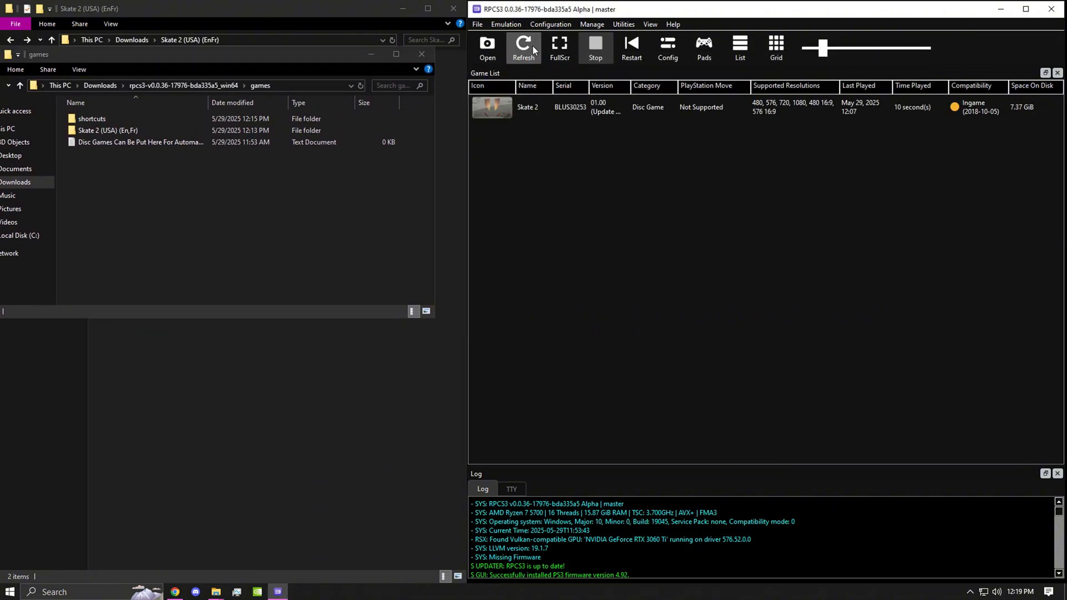